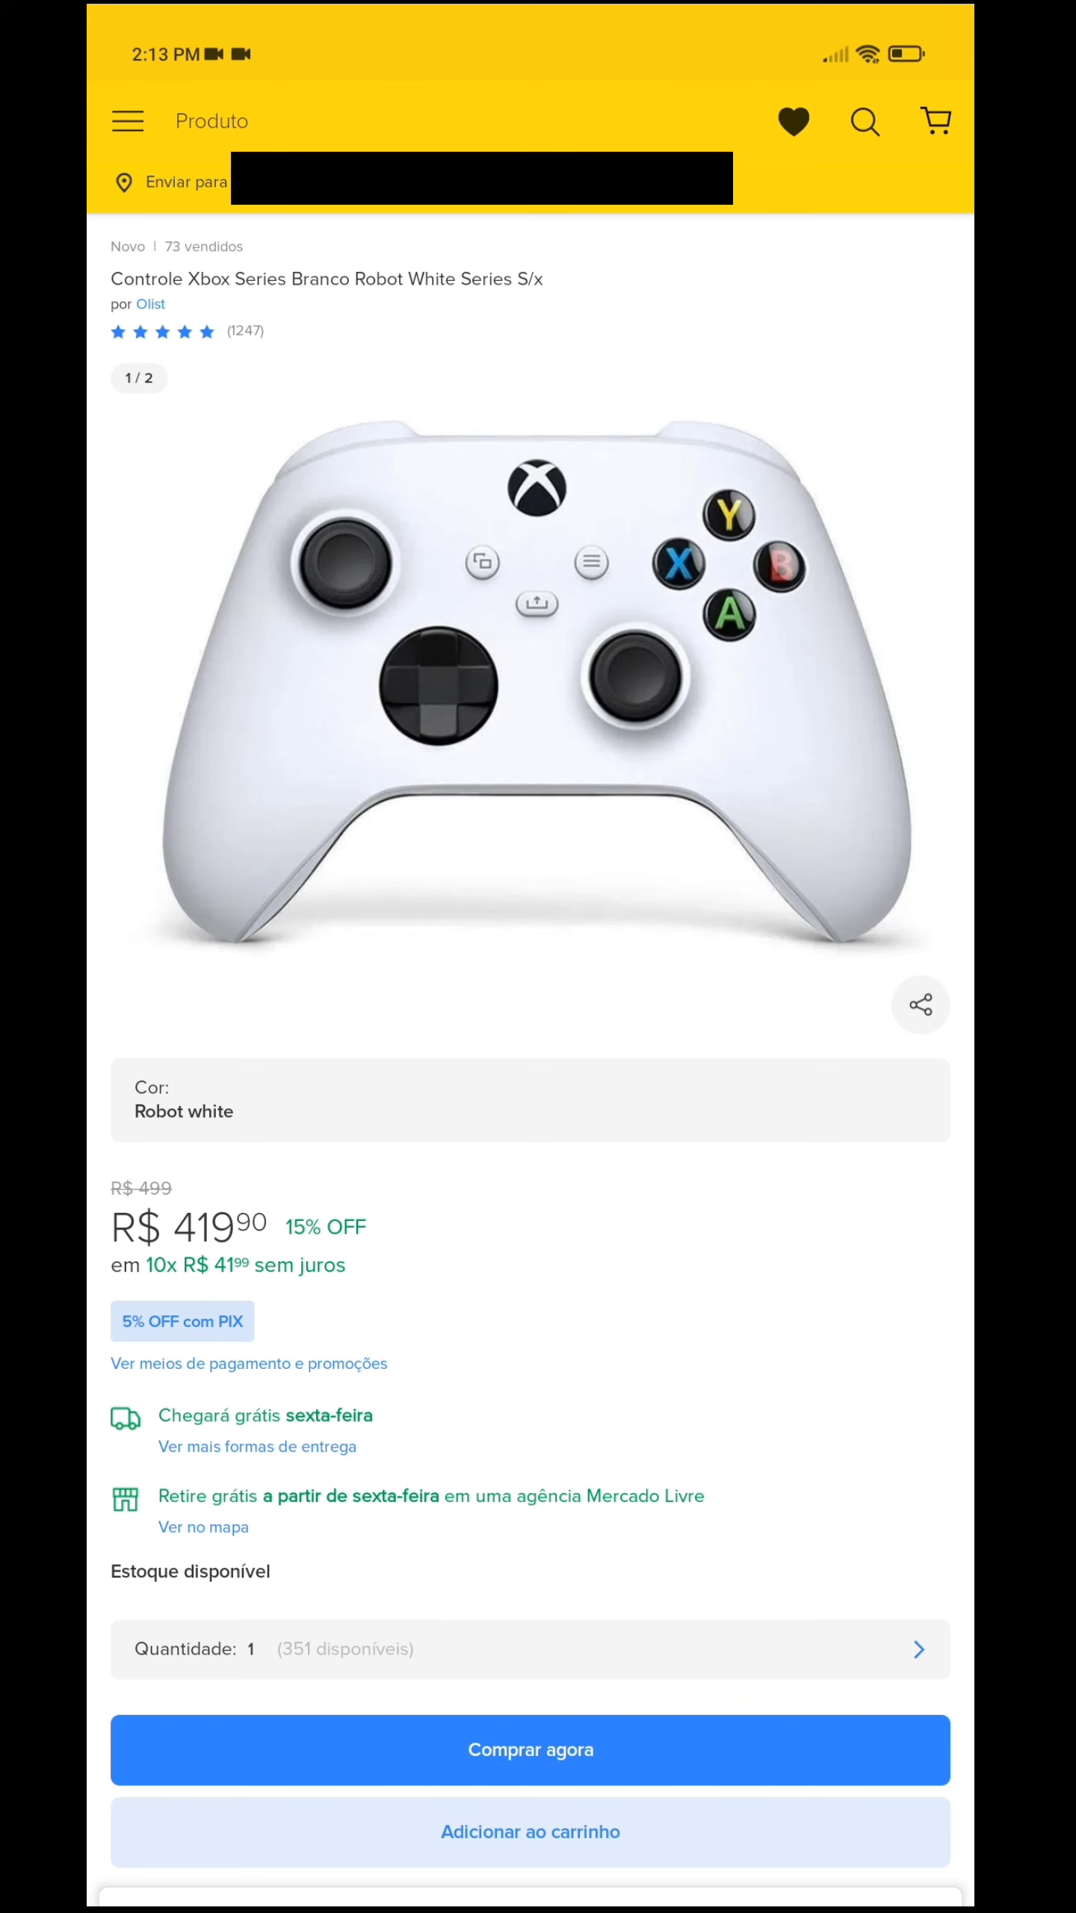
pyautogui.scroll(-3)
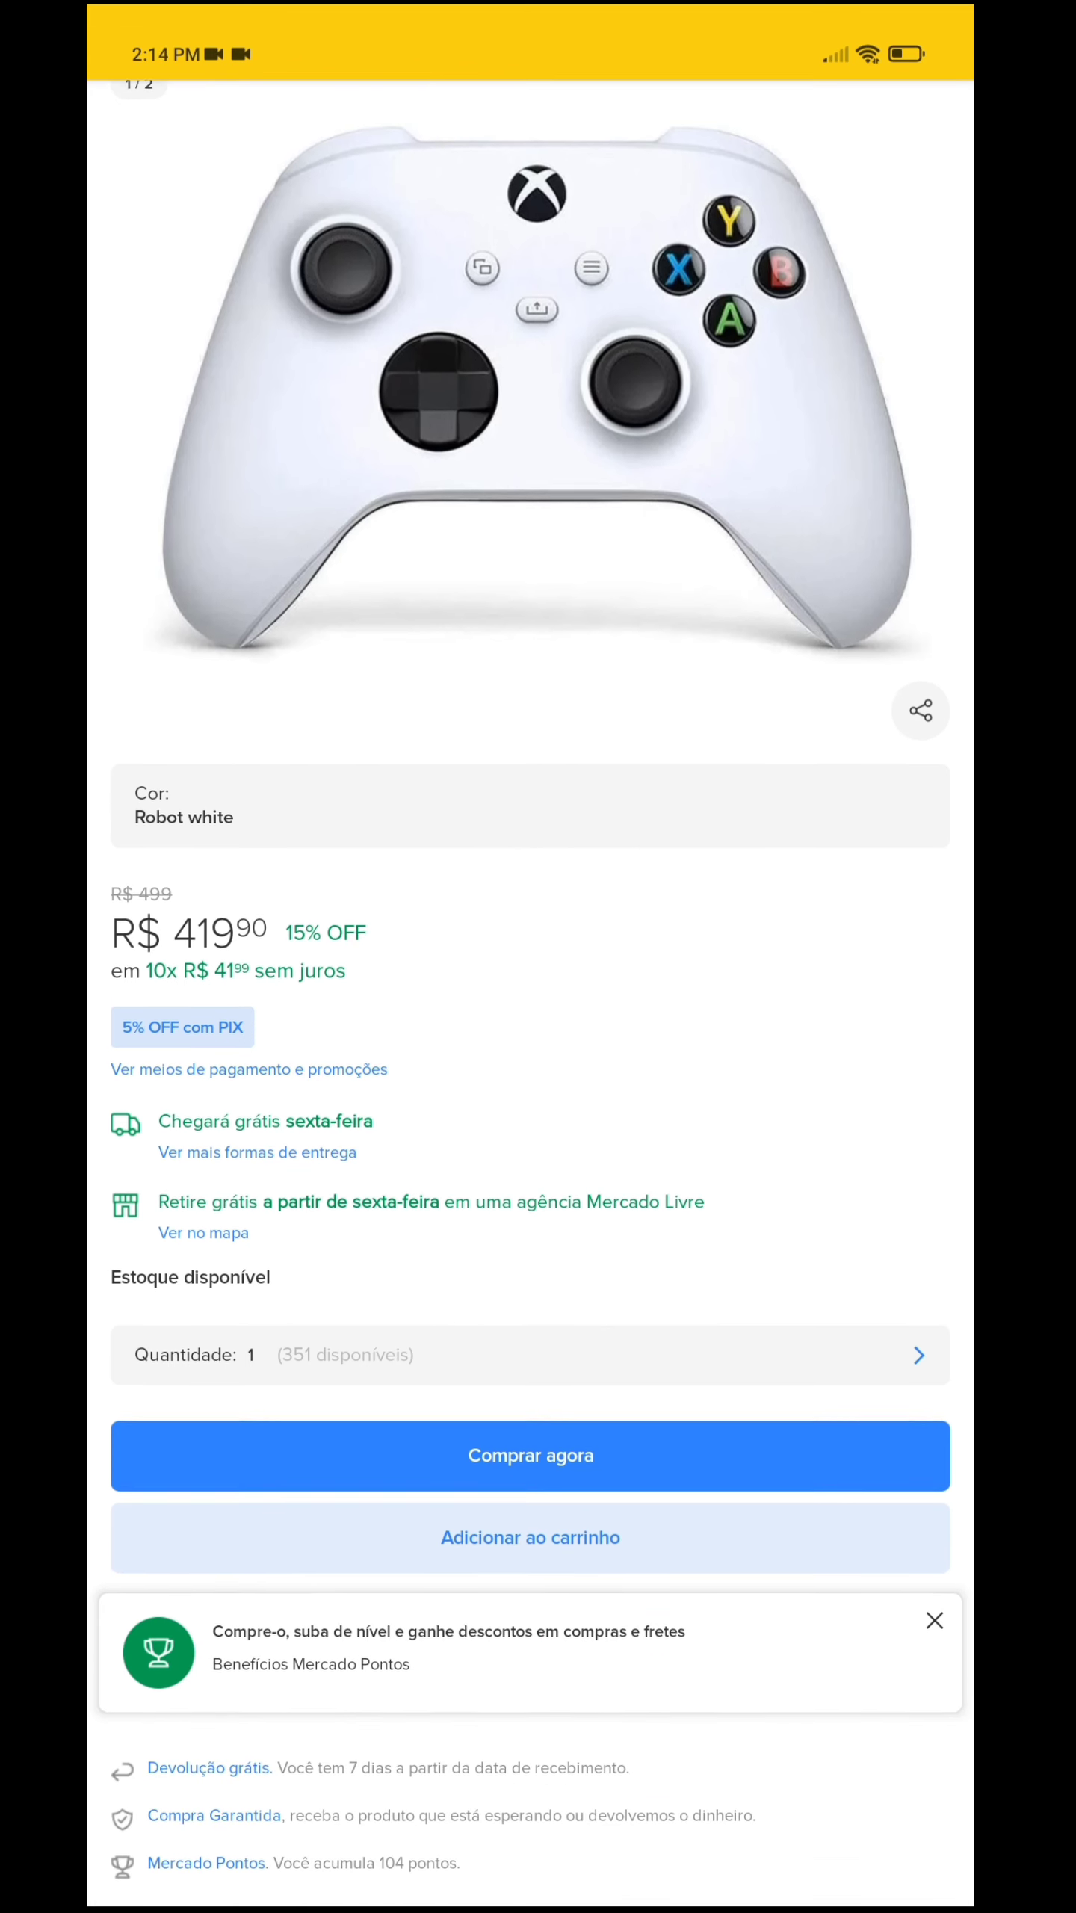
pyautogui.scroll(3)
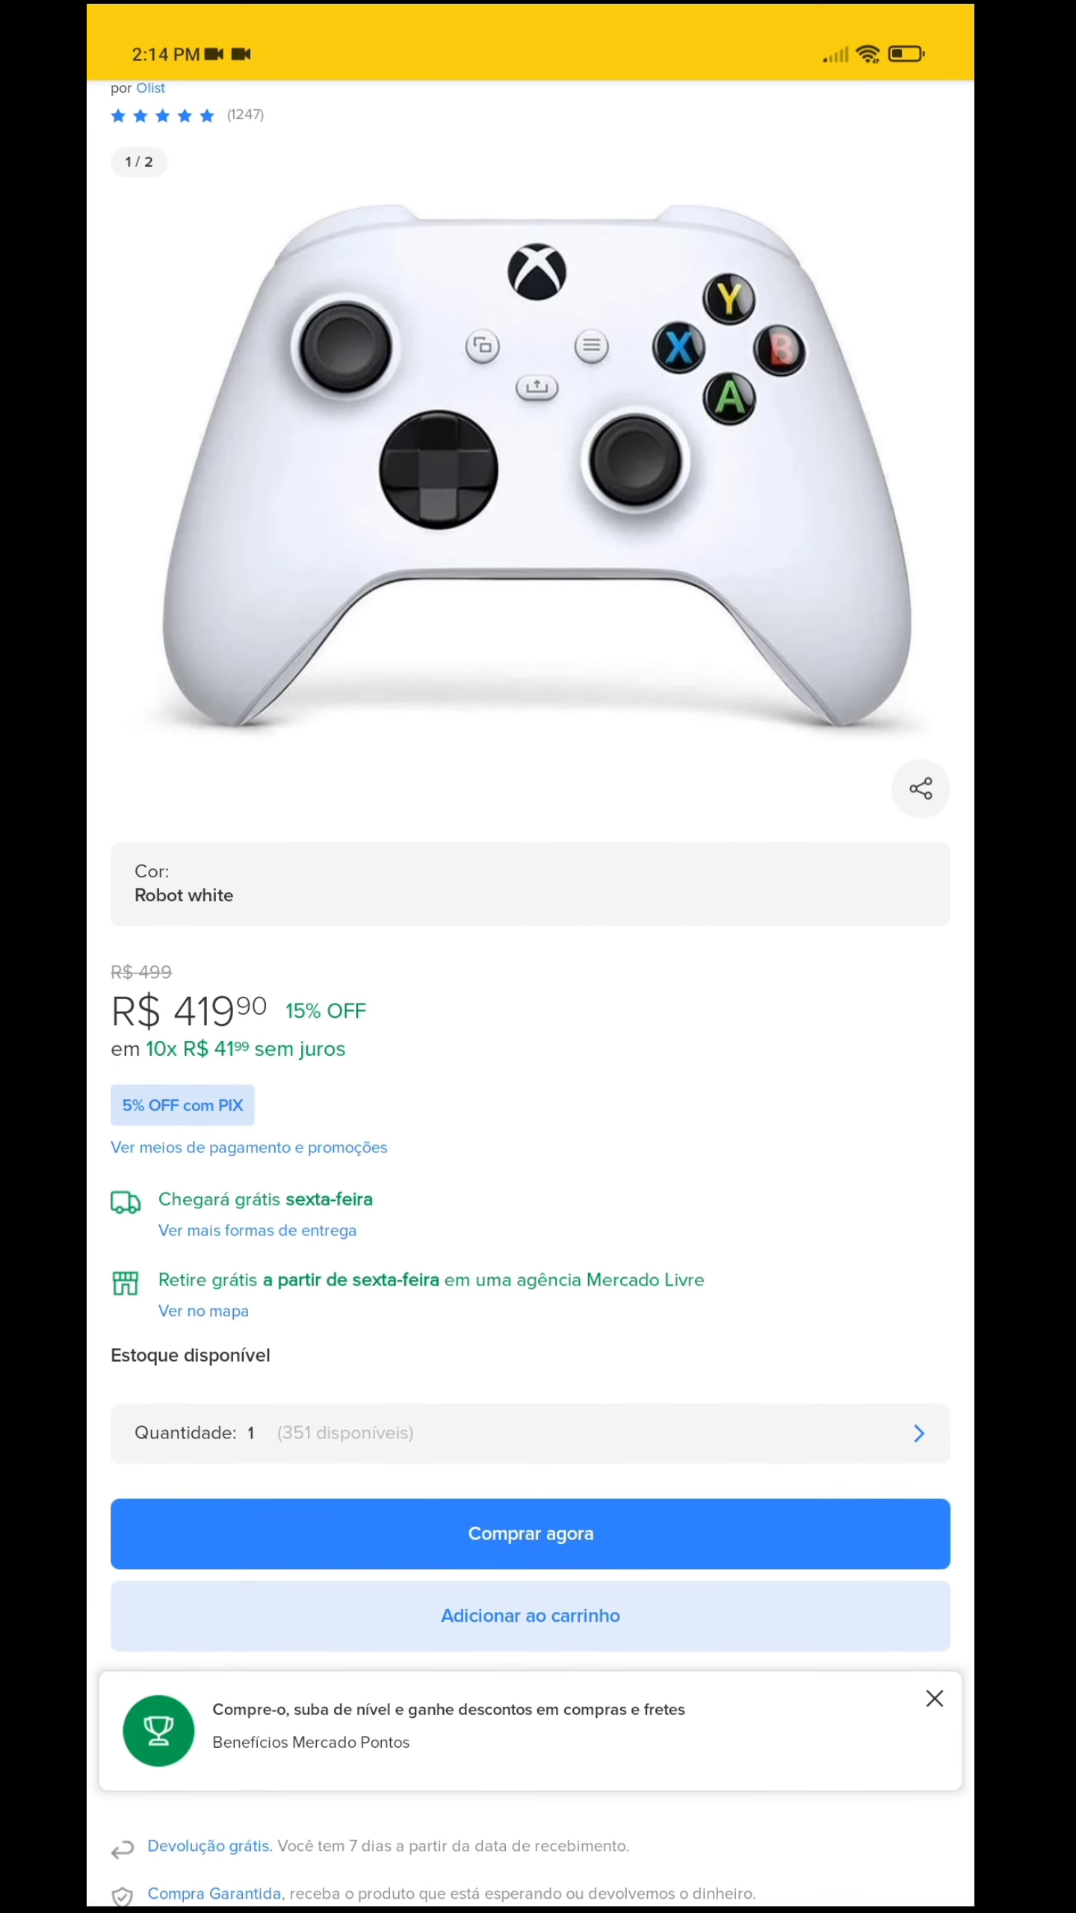
pyautogui.scroll(-3)
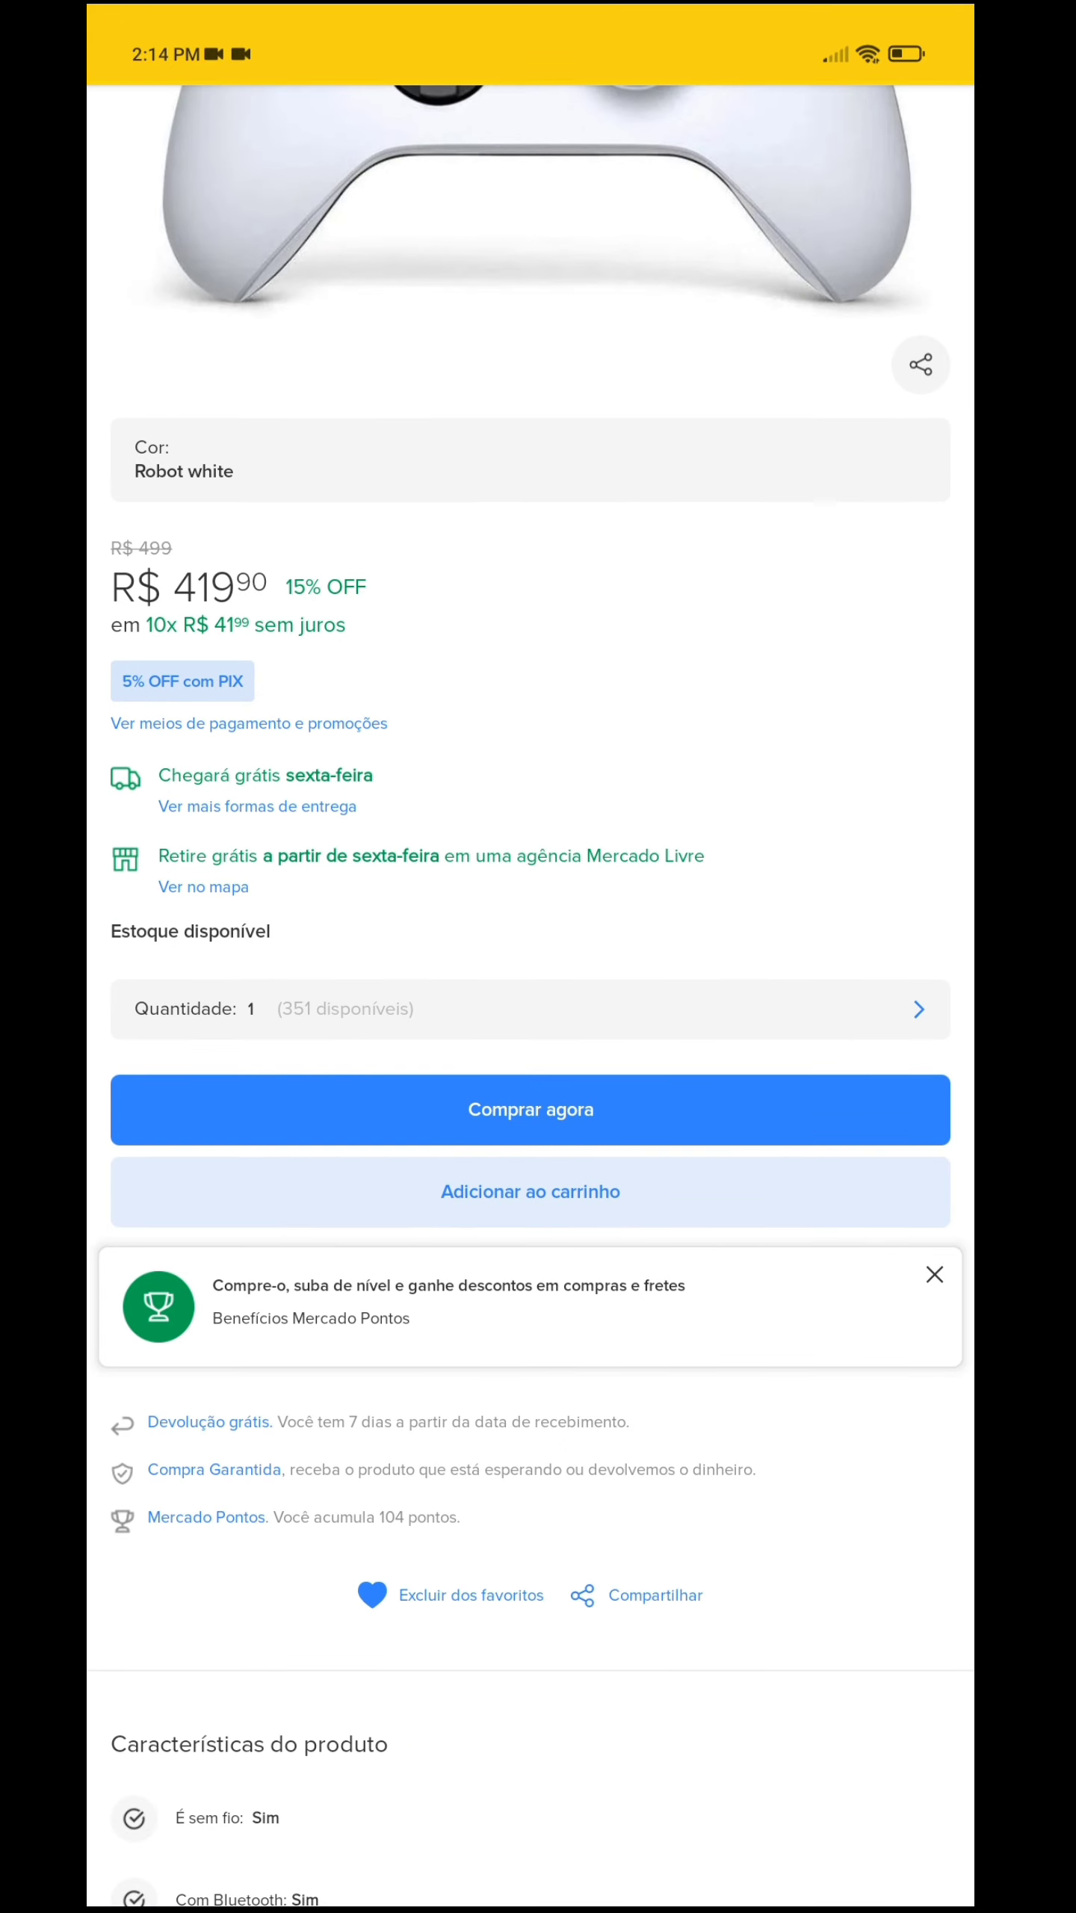
pyautogui.scroll(-3)
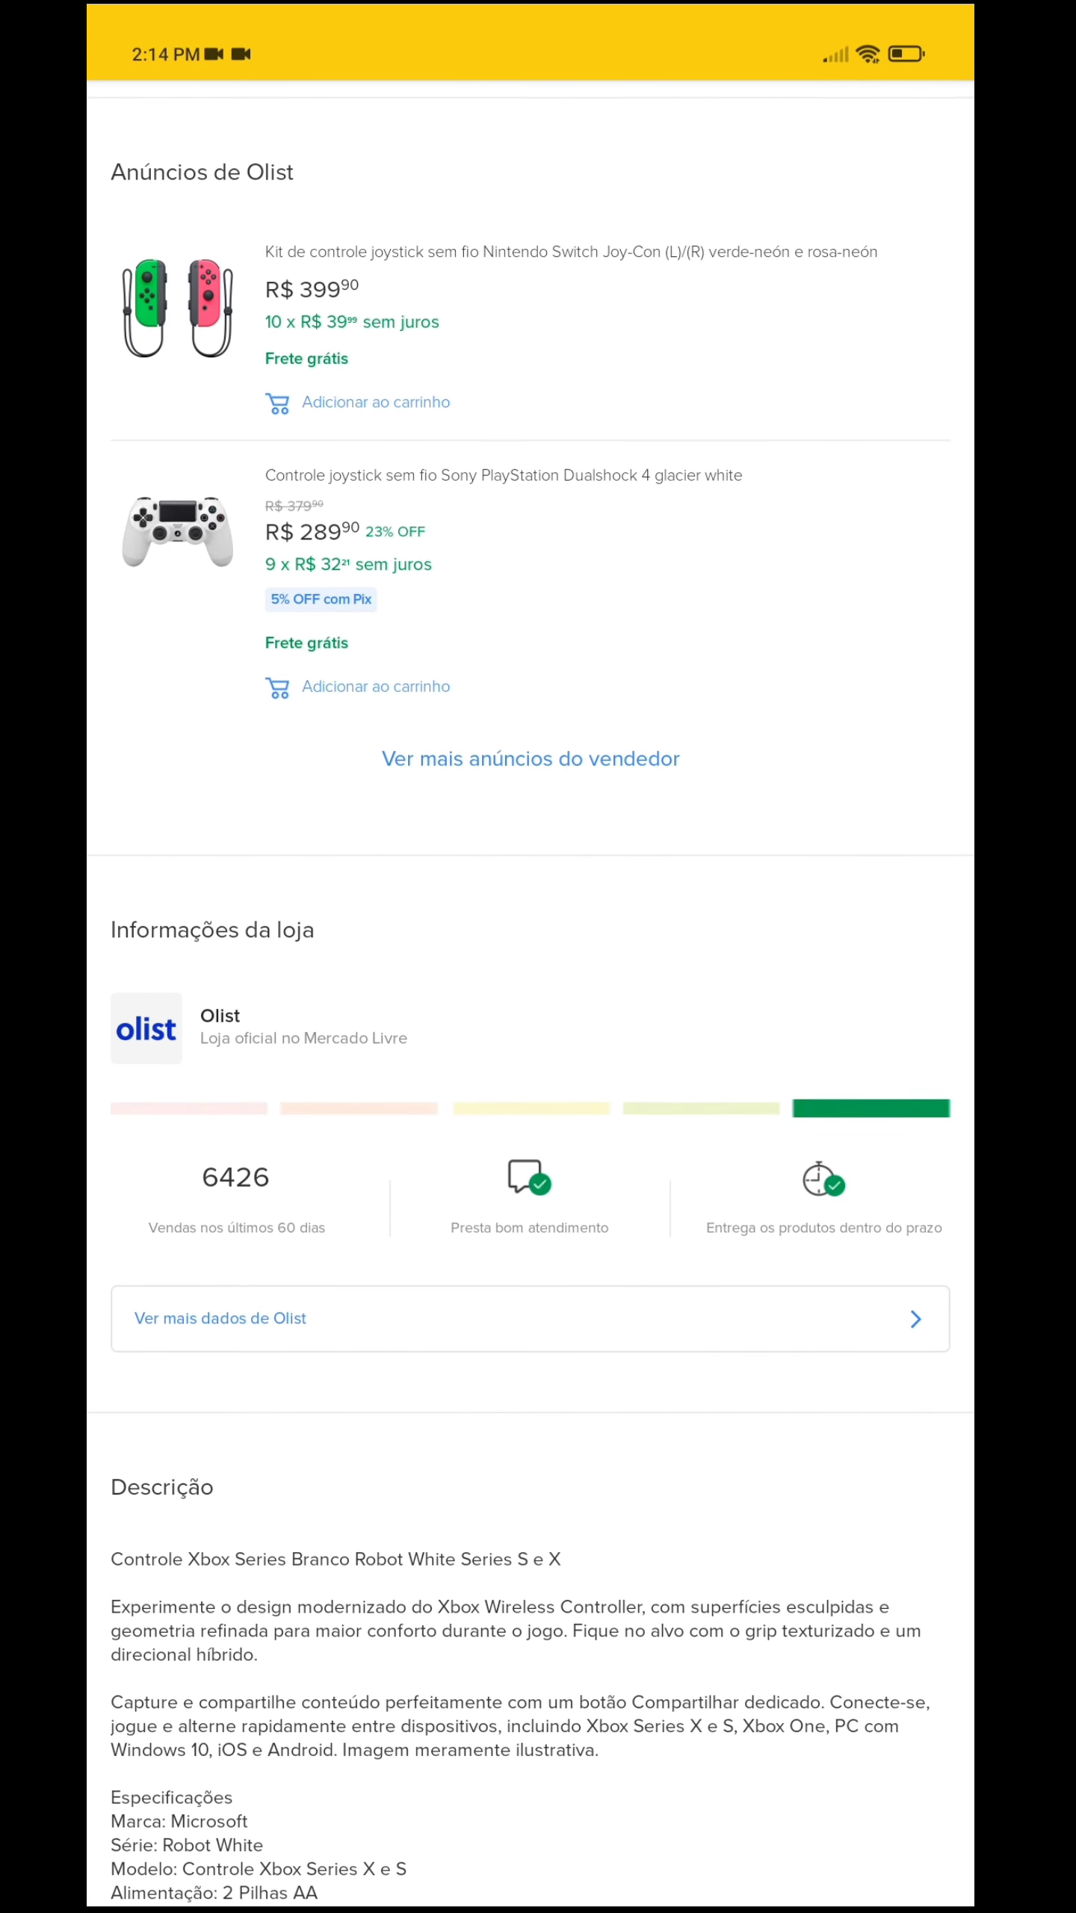
pyautogui.scroll(-3)
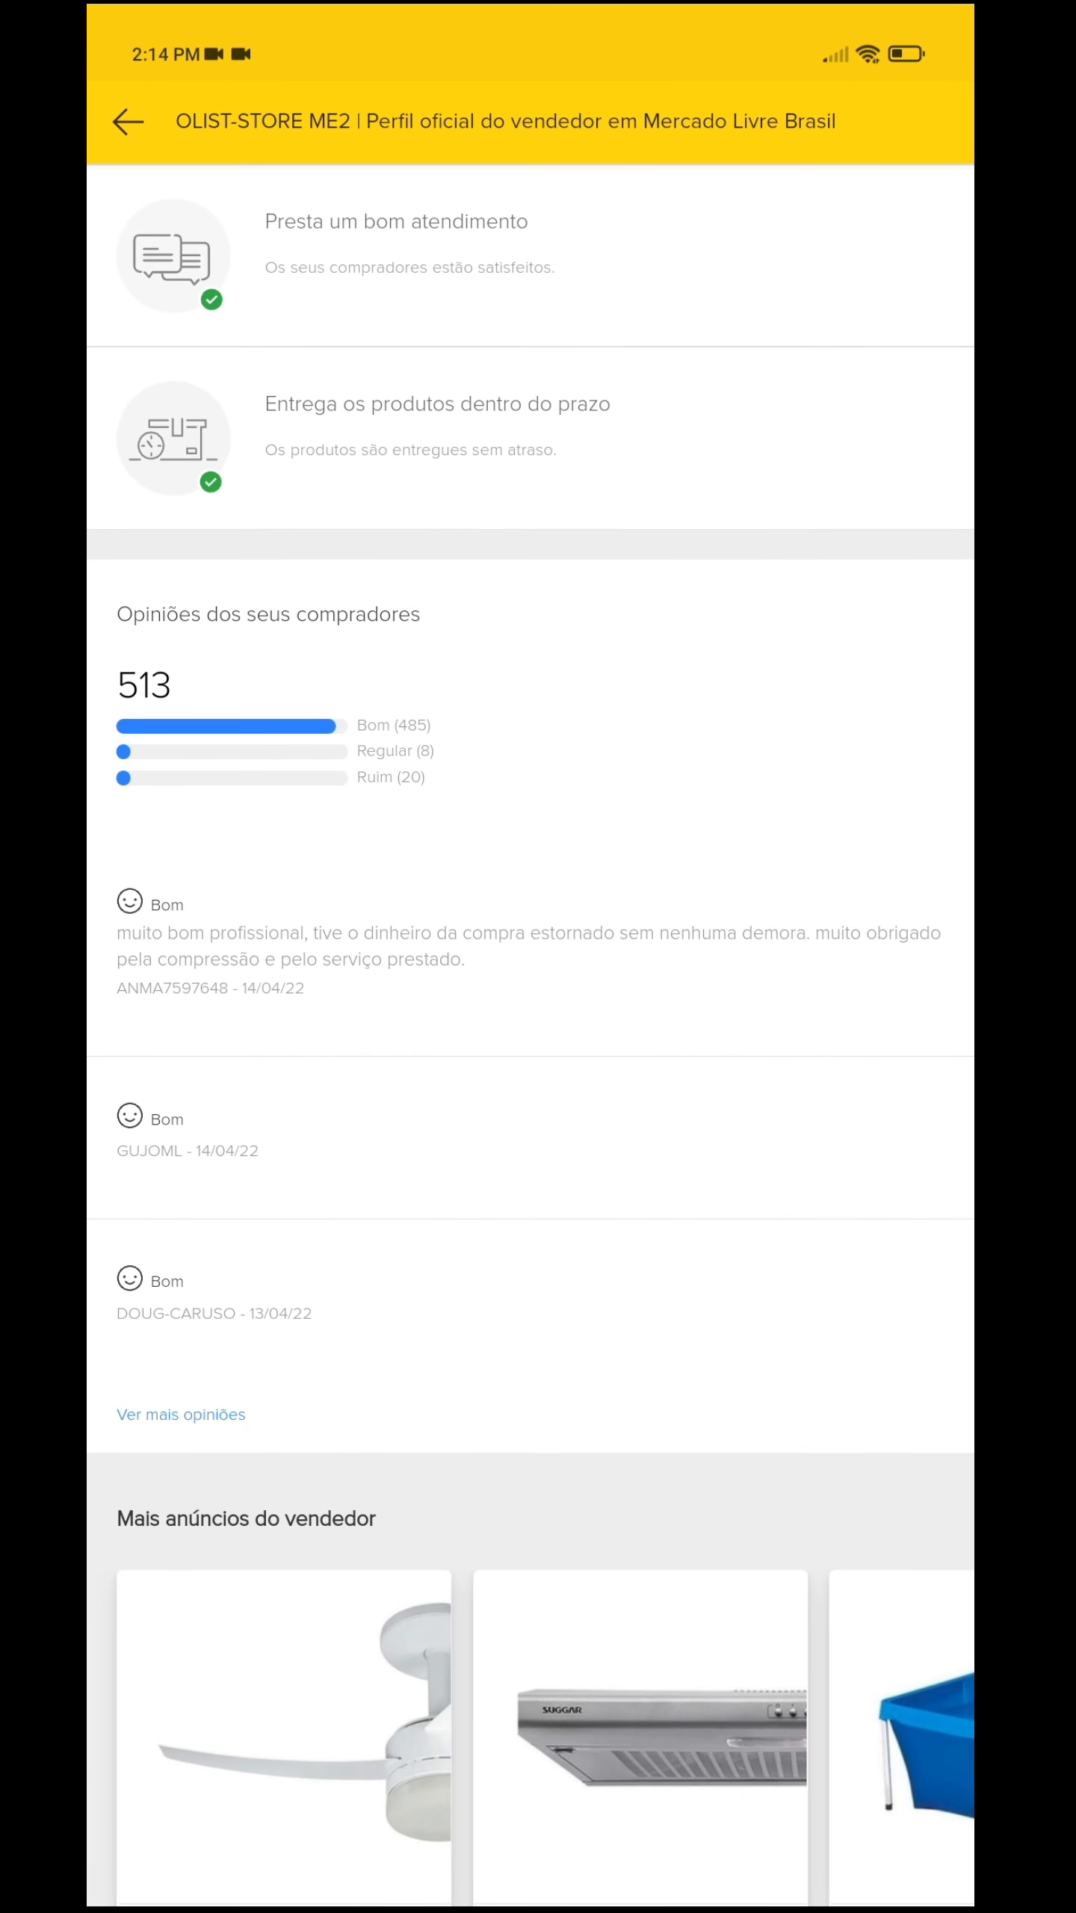
pyautogui.scroll(-3)
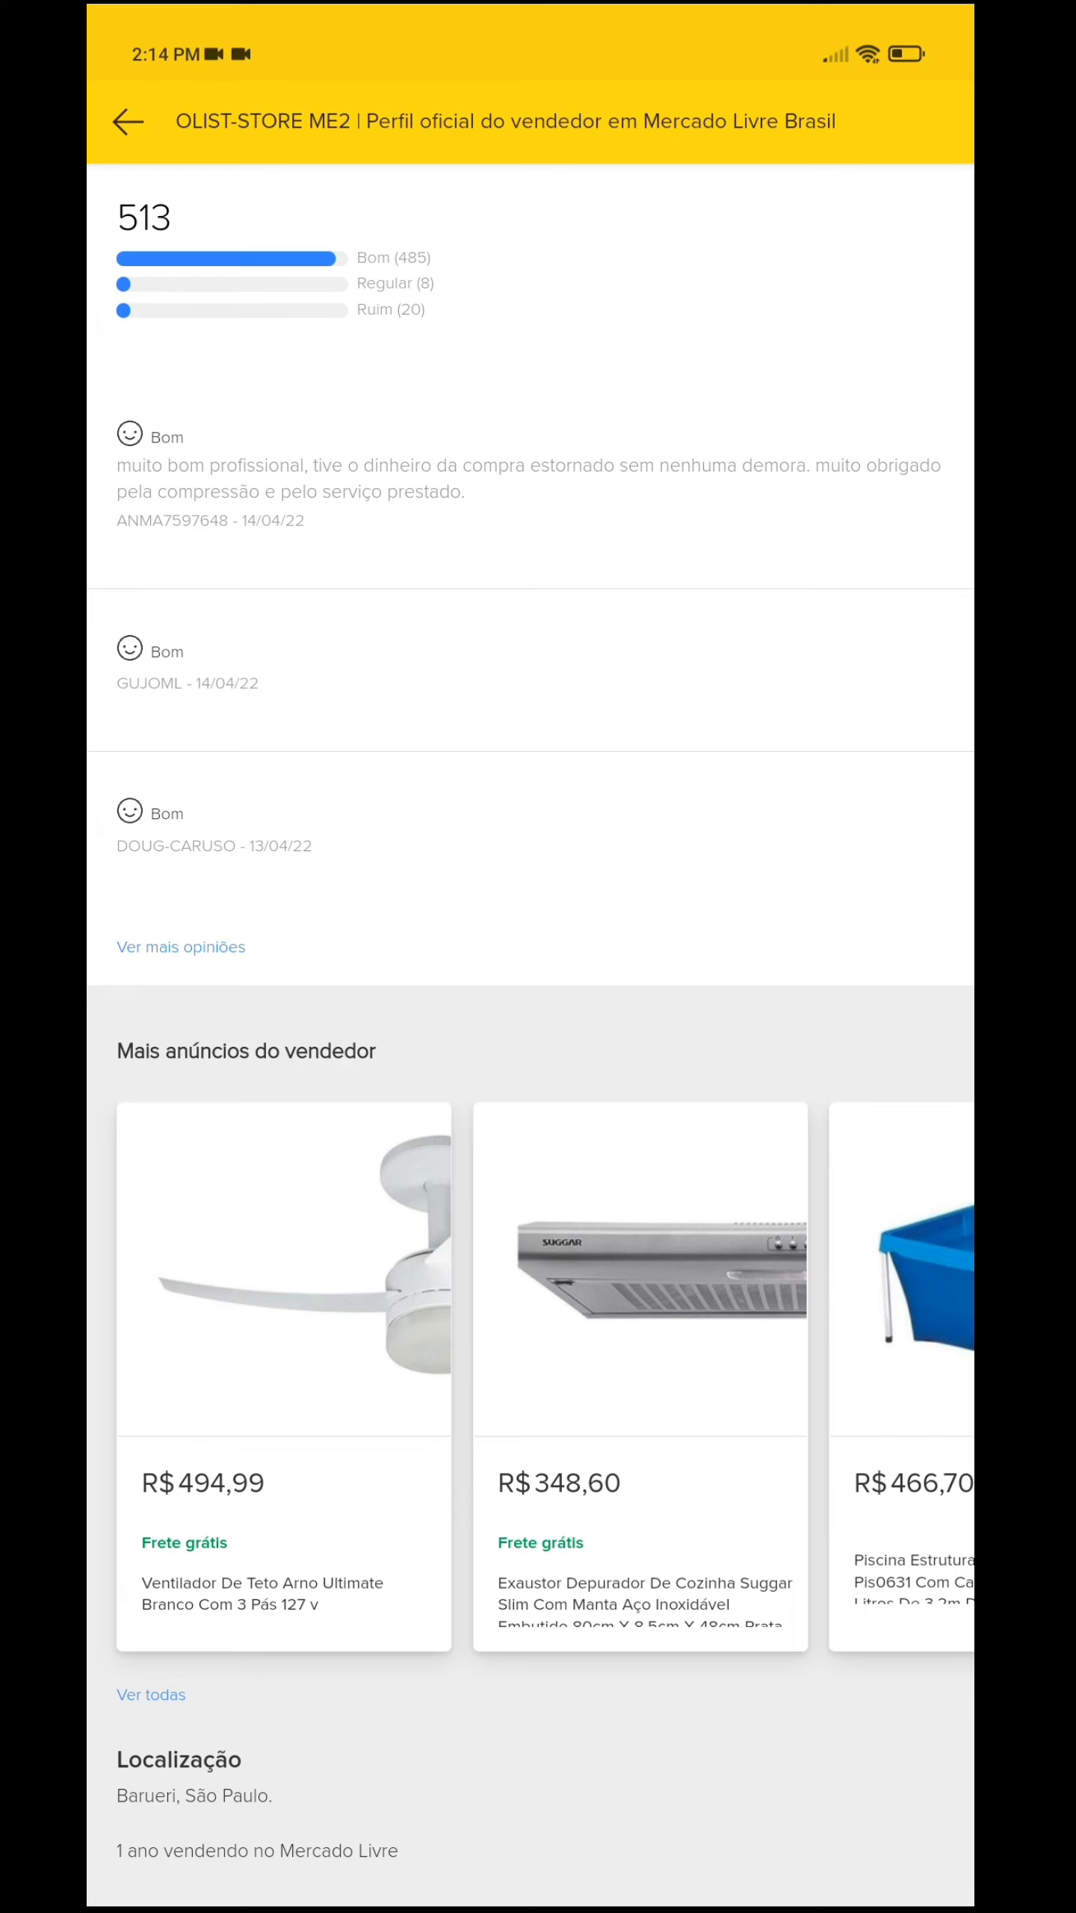
pyautogui.scroll(3)
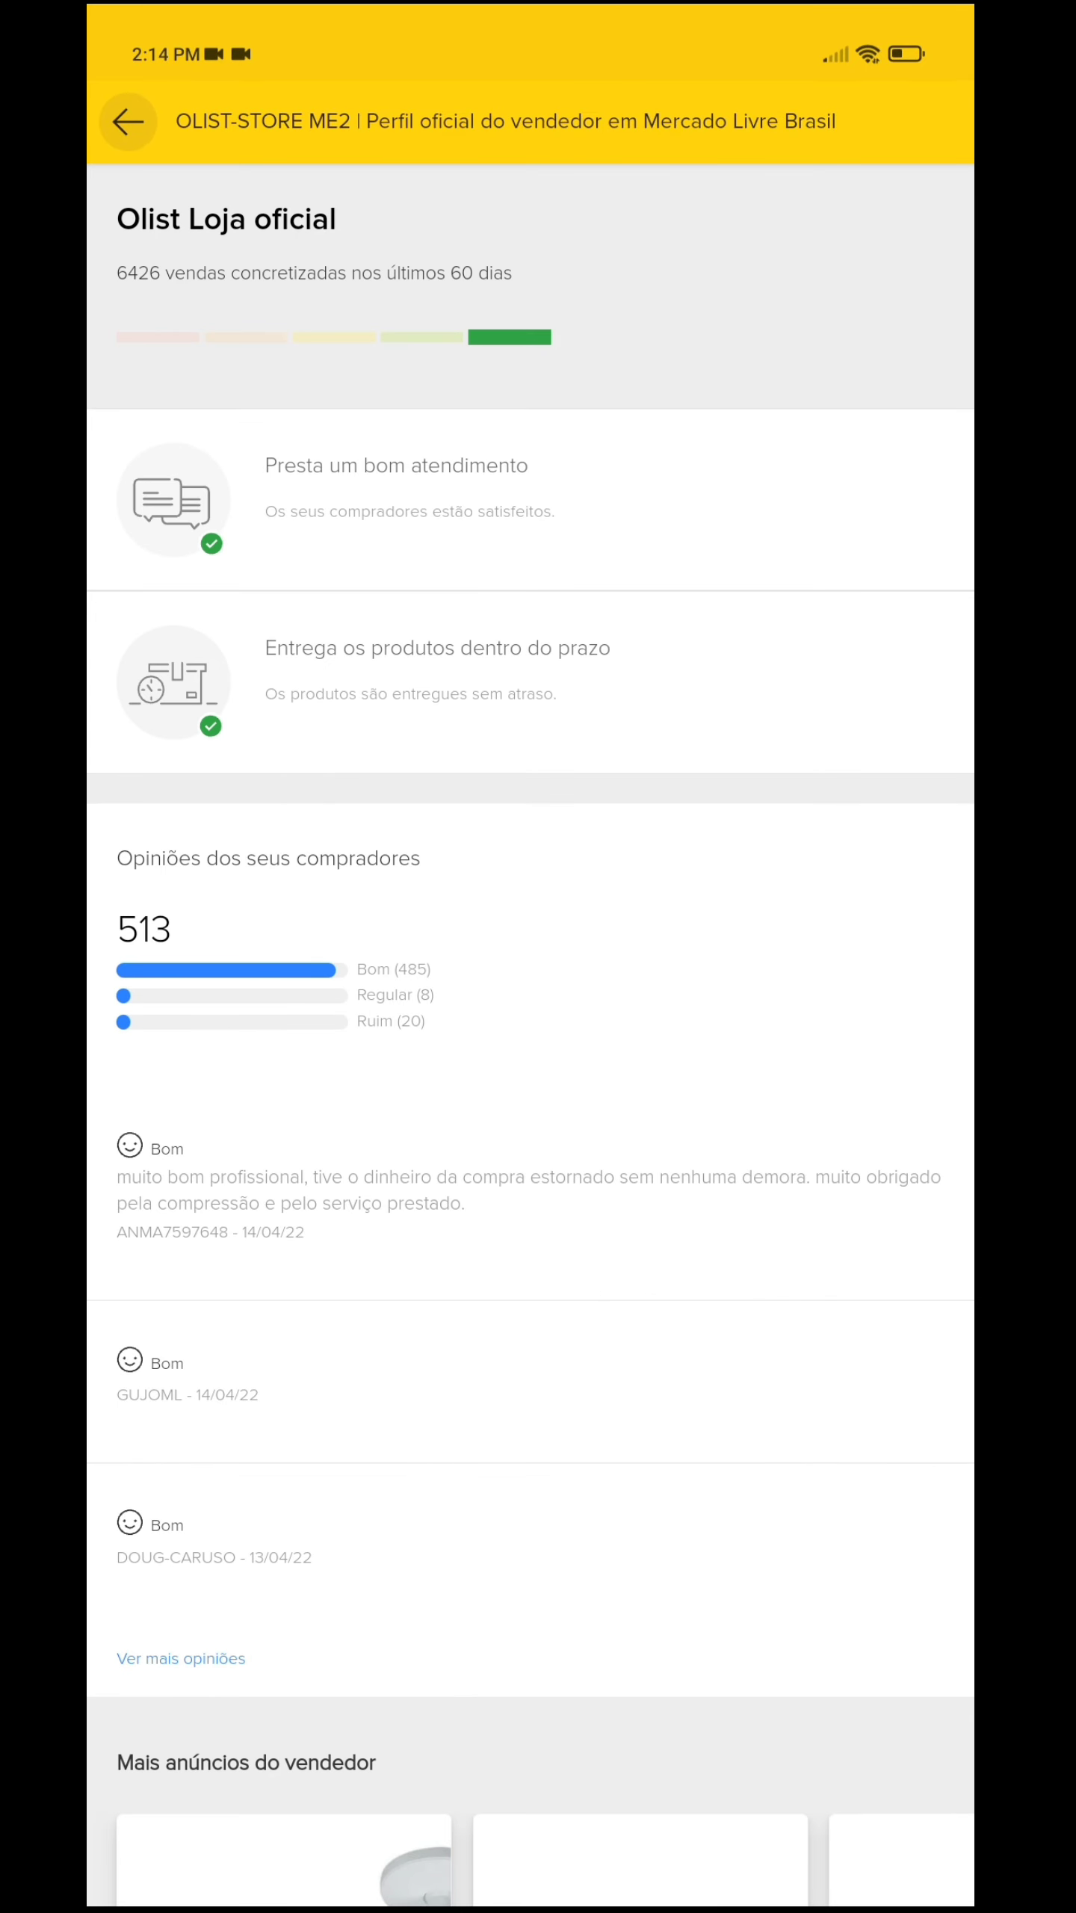
pyautogui.scroll(3)
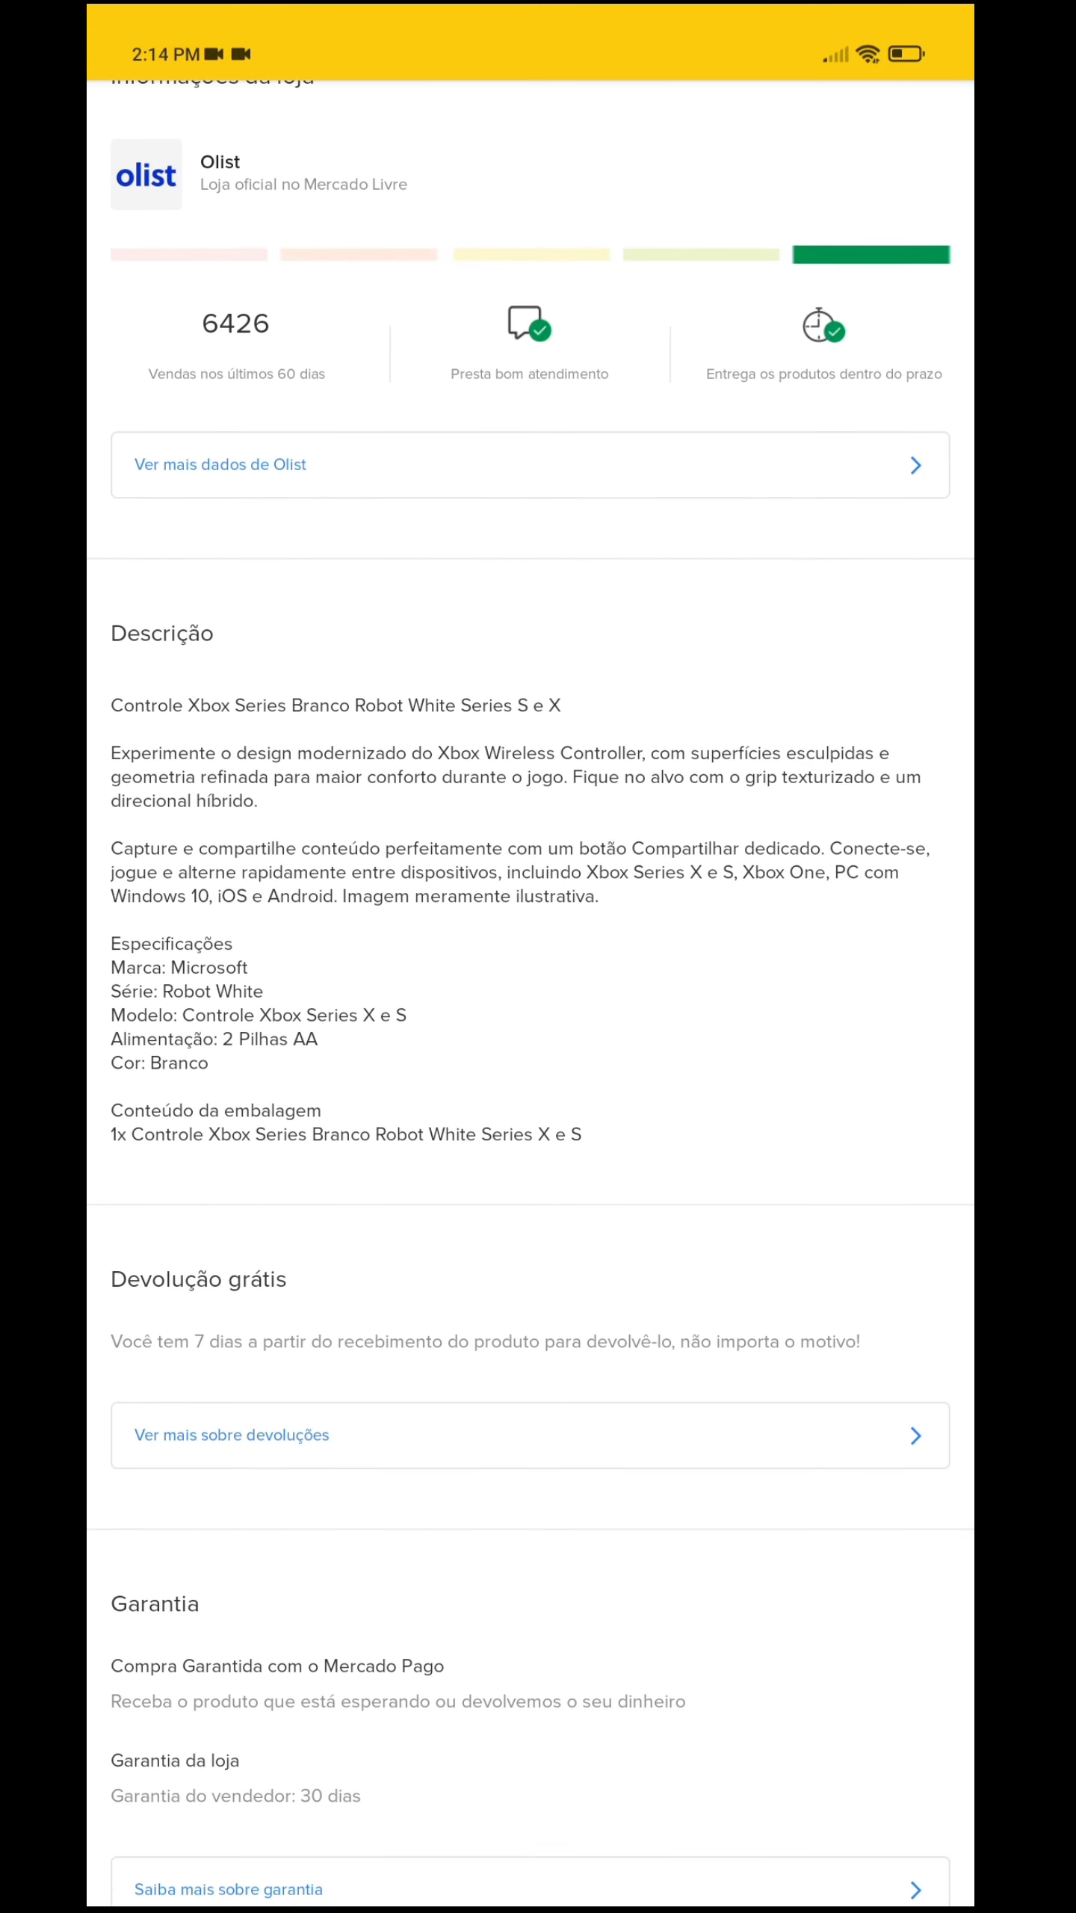
pyautogui.scroll(3)
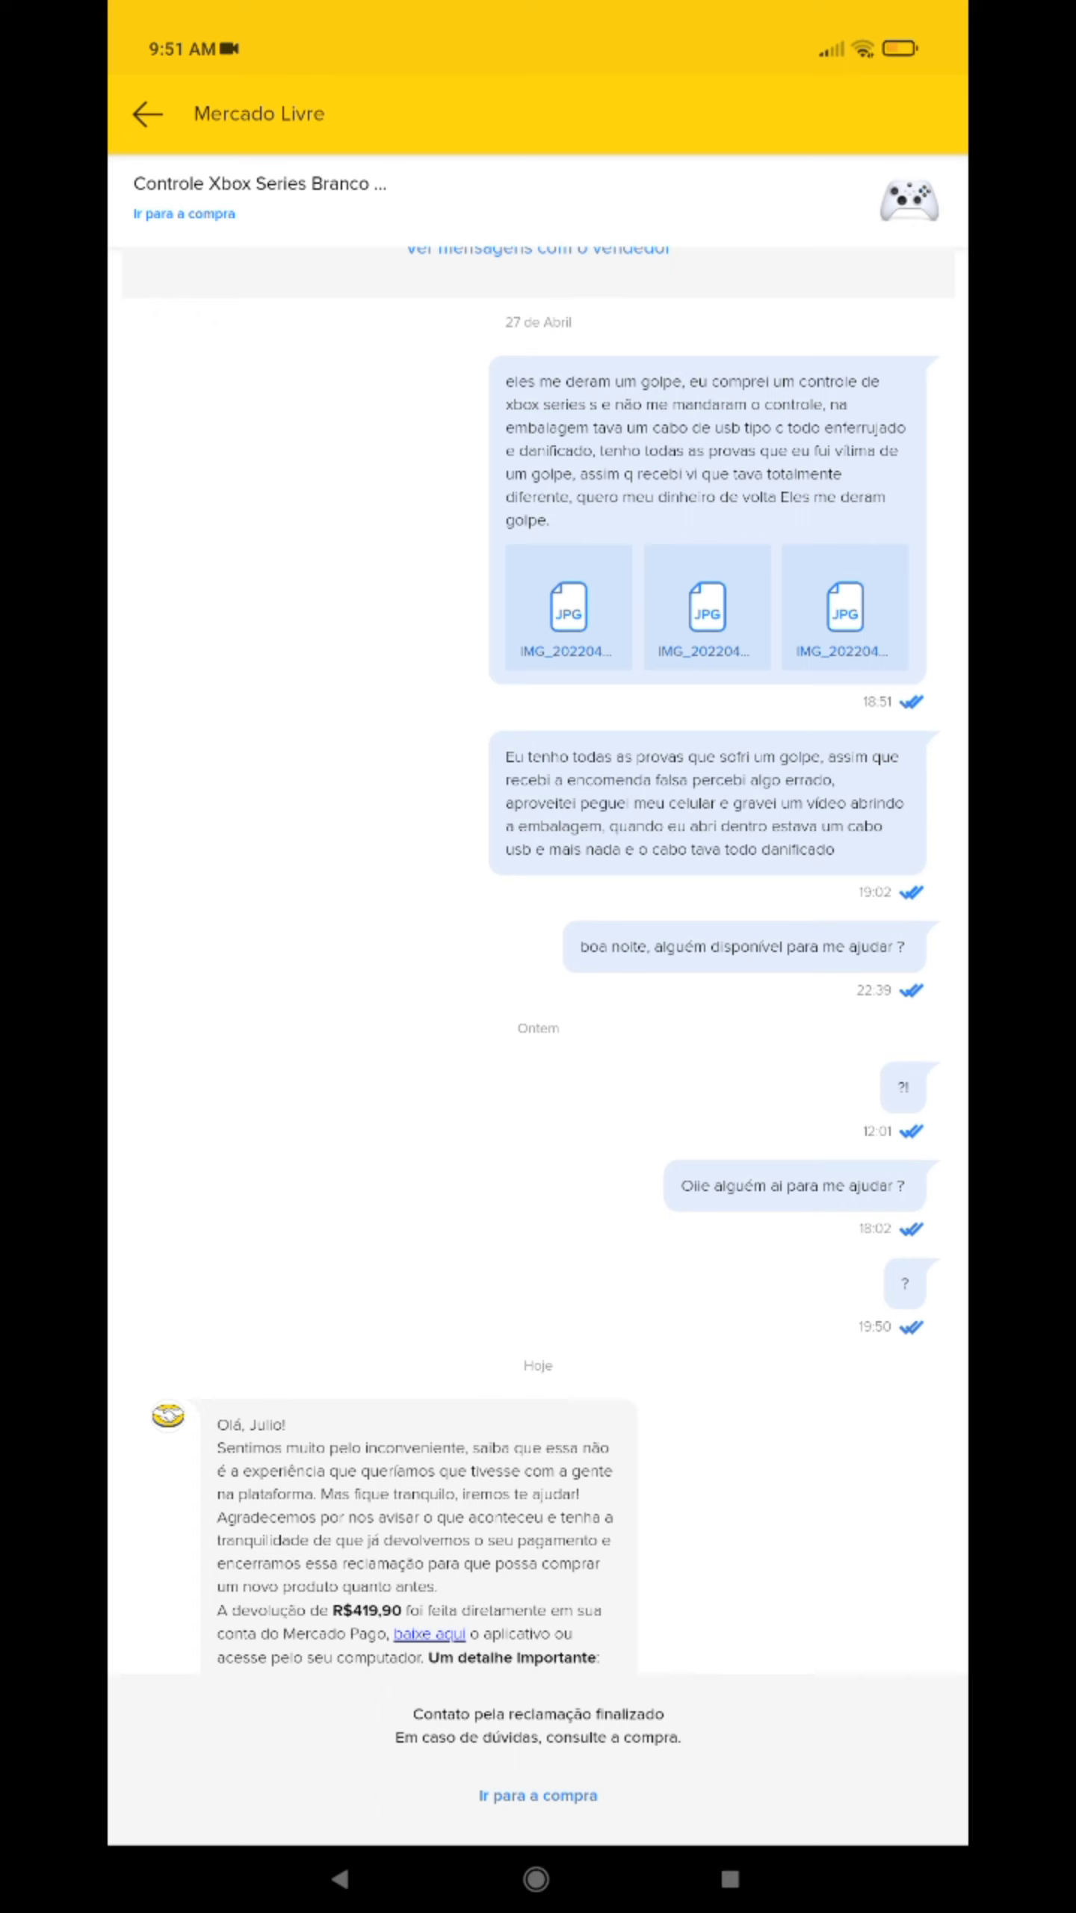
pyautogui.scroll(-3)
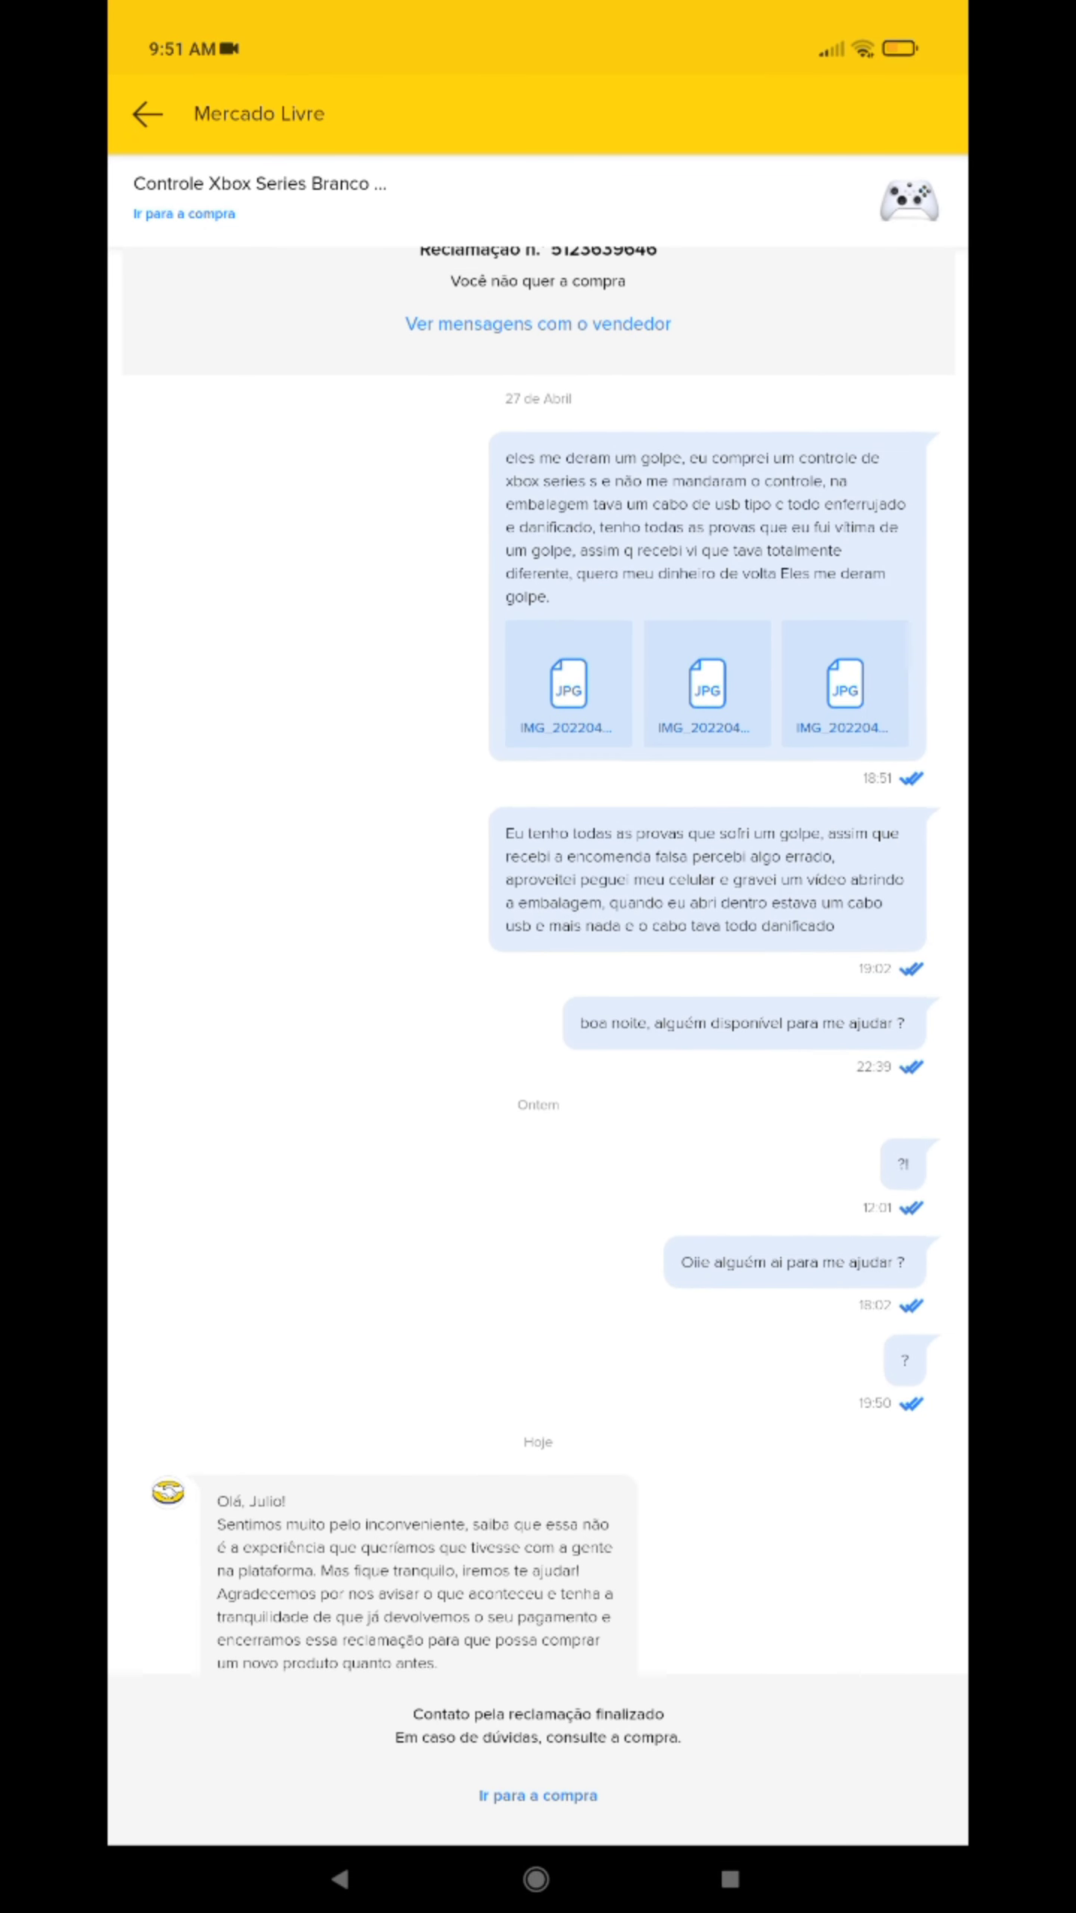